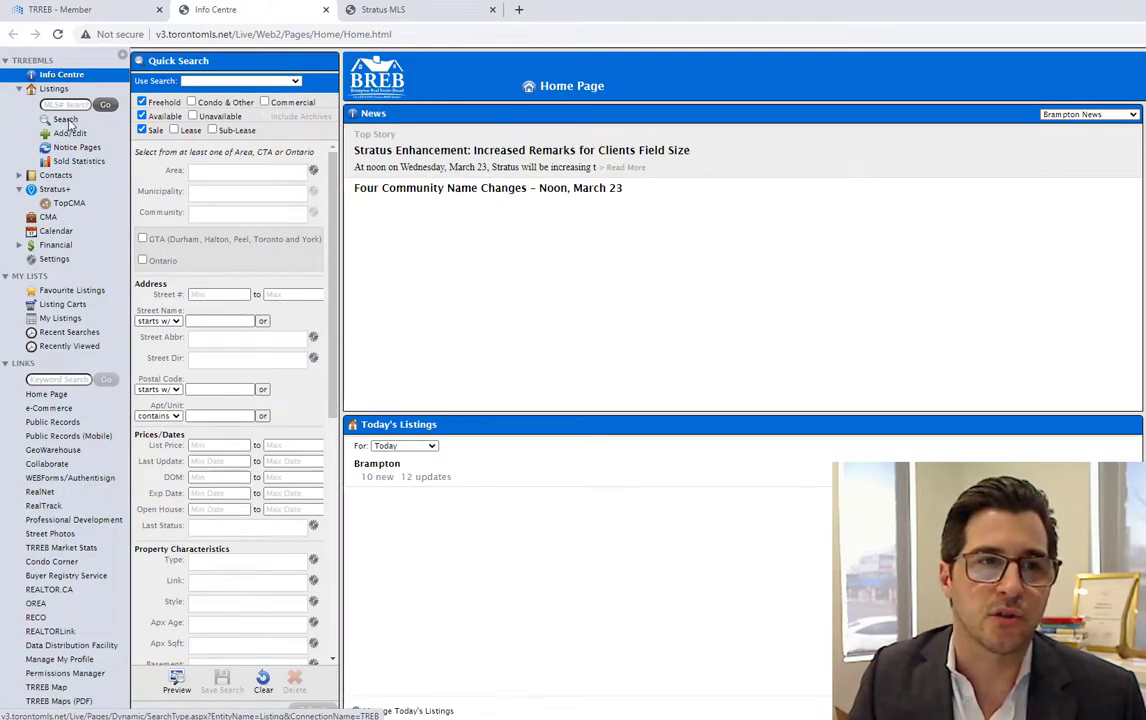
Open the Listings search and show the Prospect Searches list
click(64, 119)
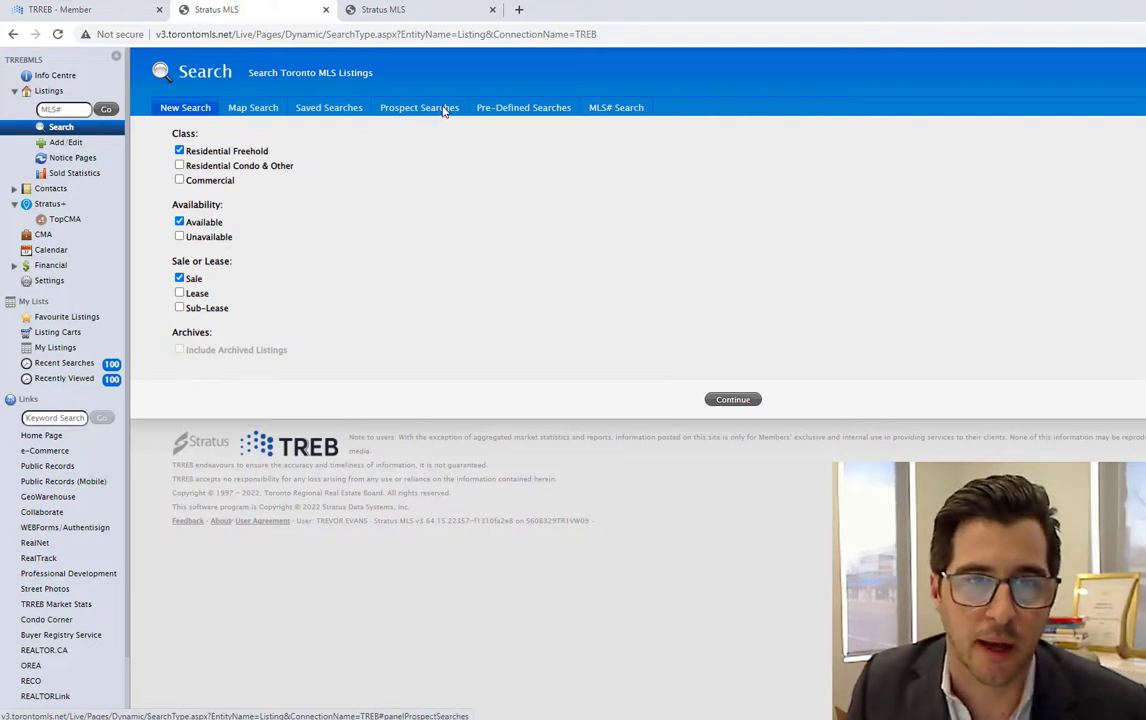
click(419, 107)
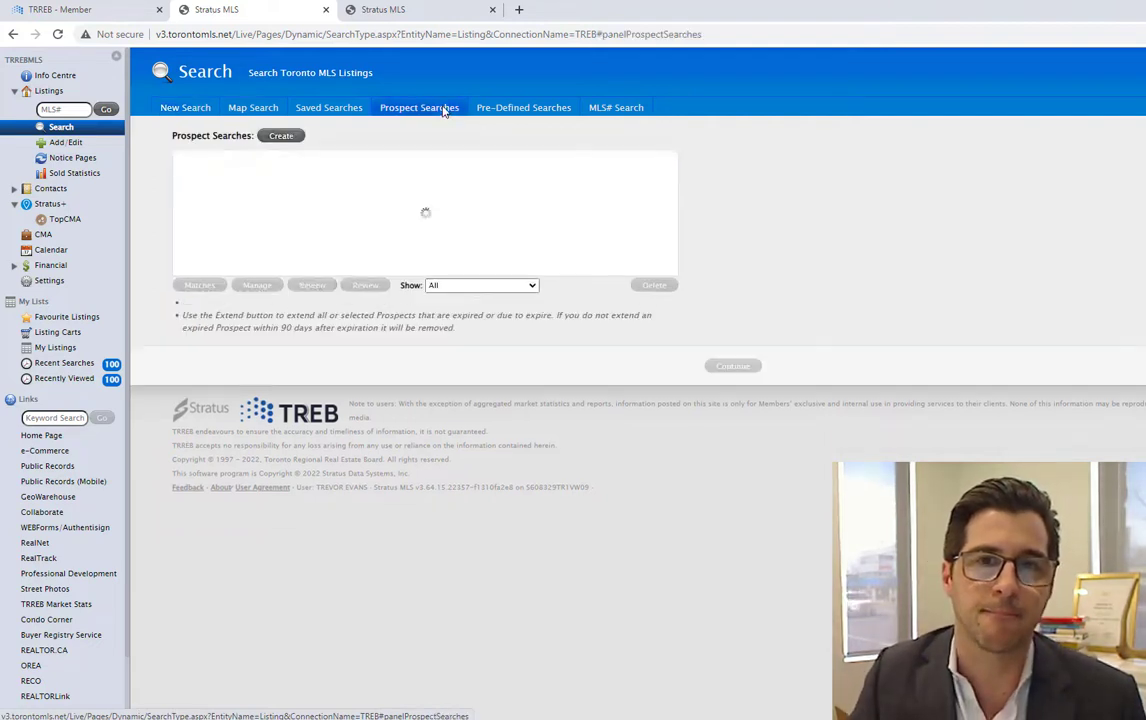
click(281, 135)
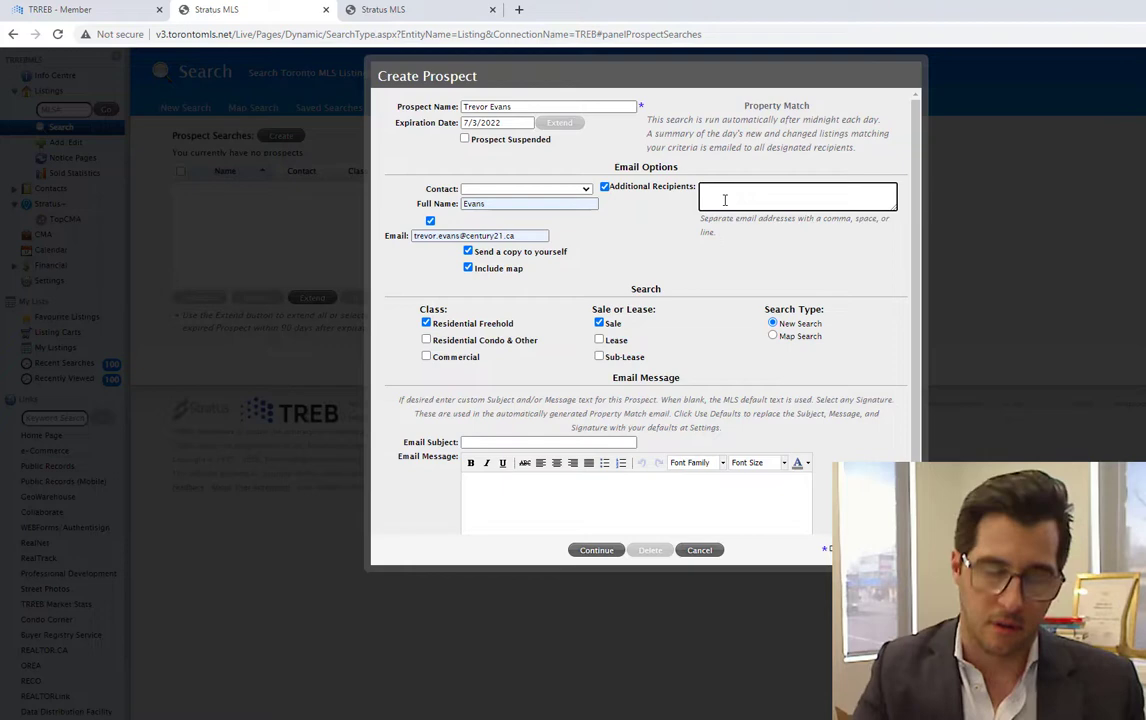
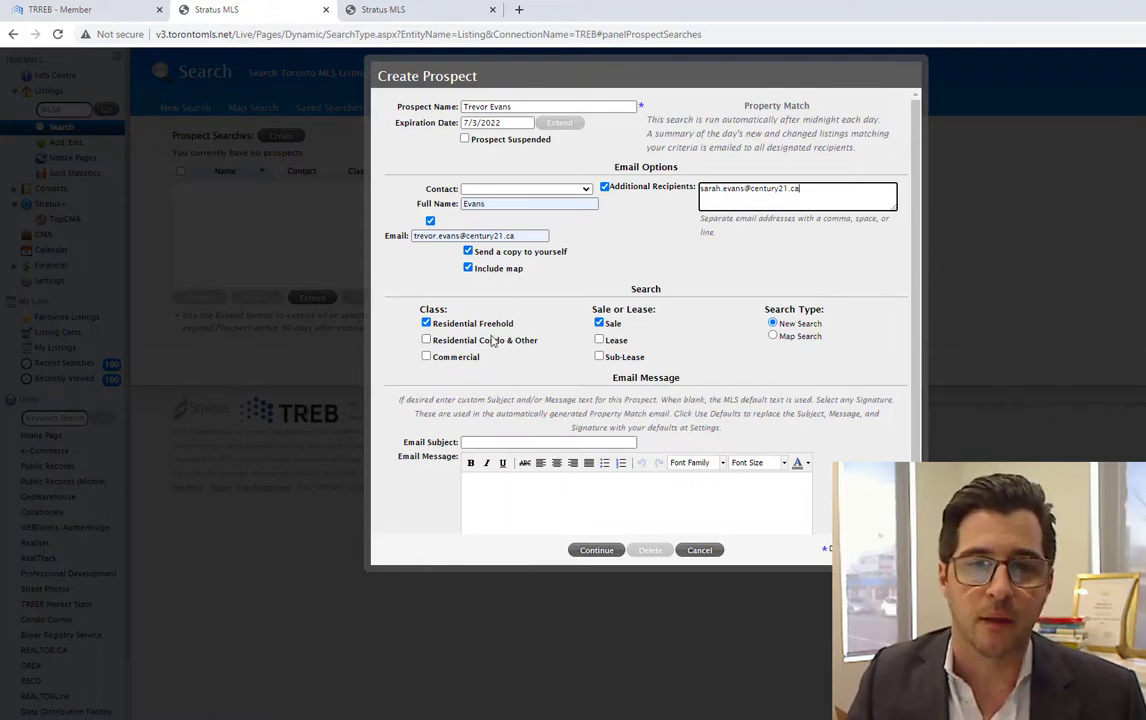
click(426, 323)
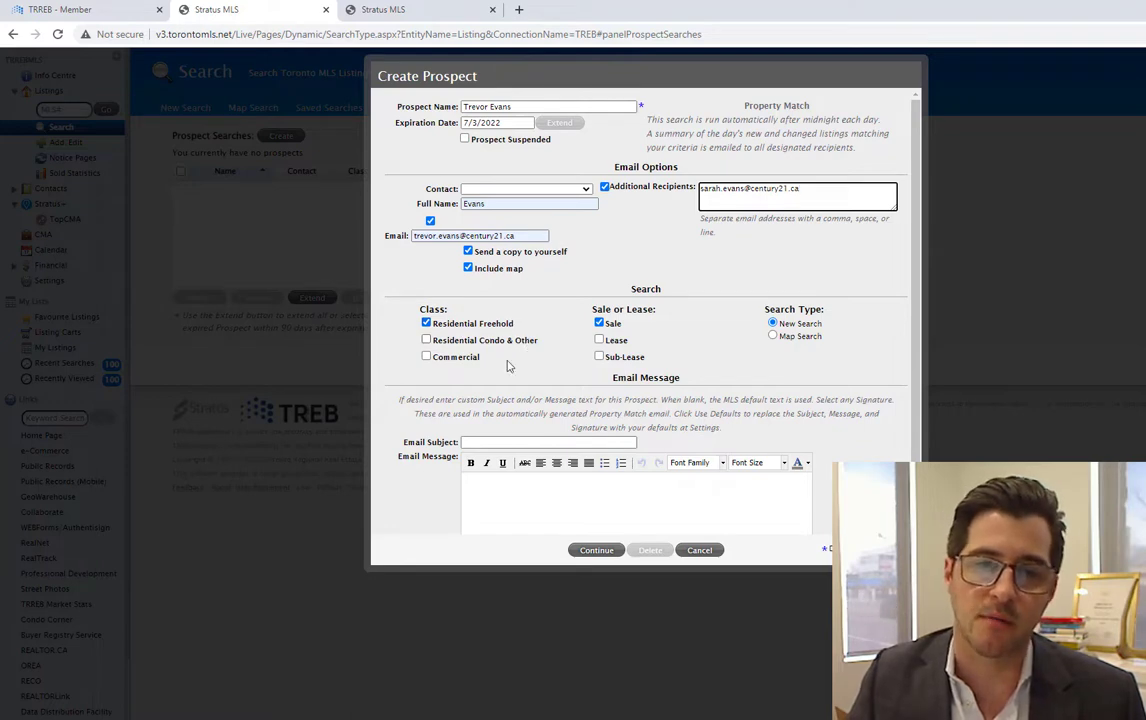
mouse_move(485, 363)
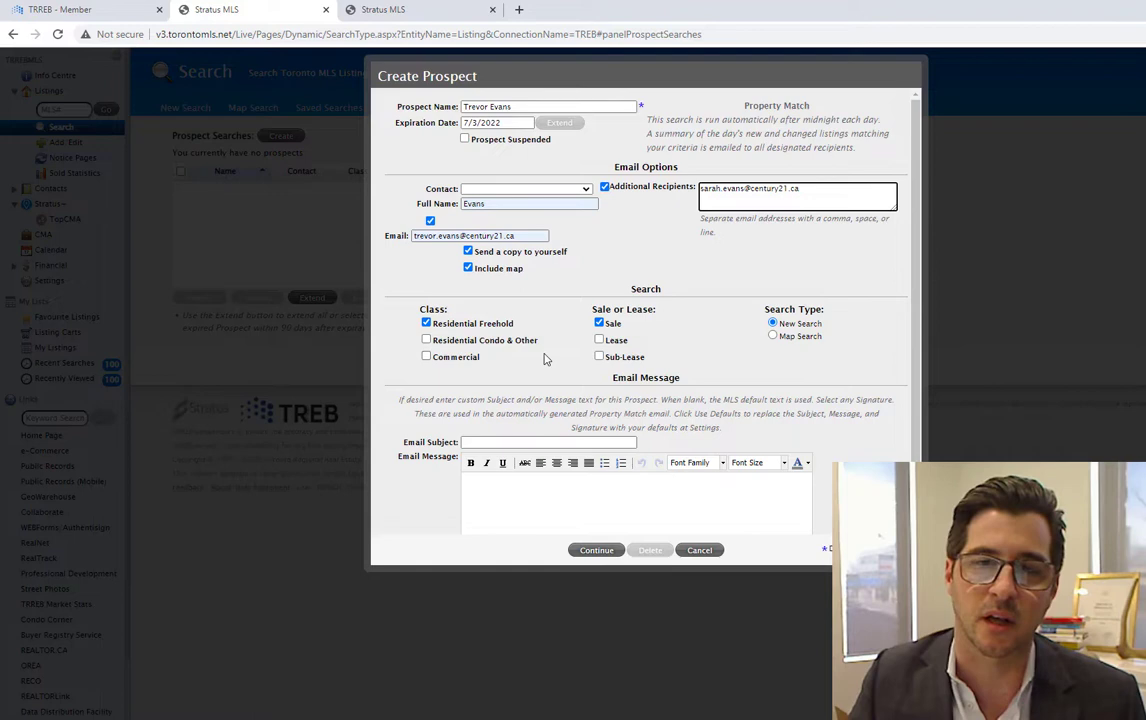
click(599, 323)
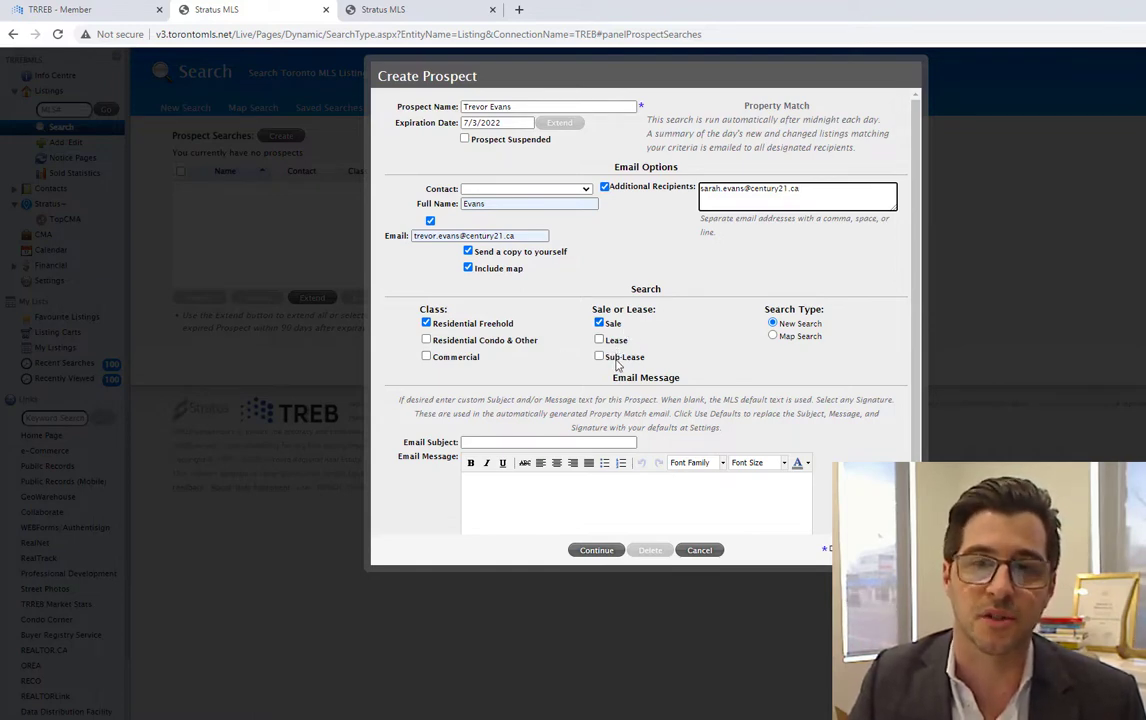
mouse_move(825, 337)
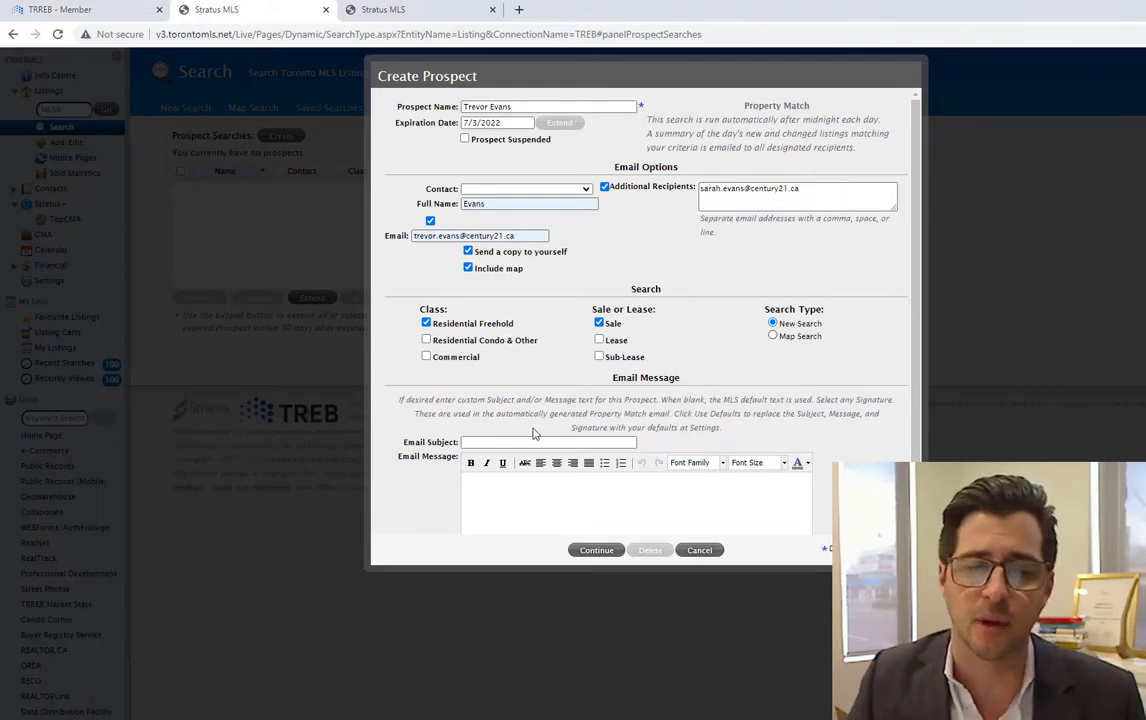
Set the email subject to 'Freehold properties in Brampton' and continue to the criteria
click(548, 442)
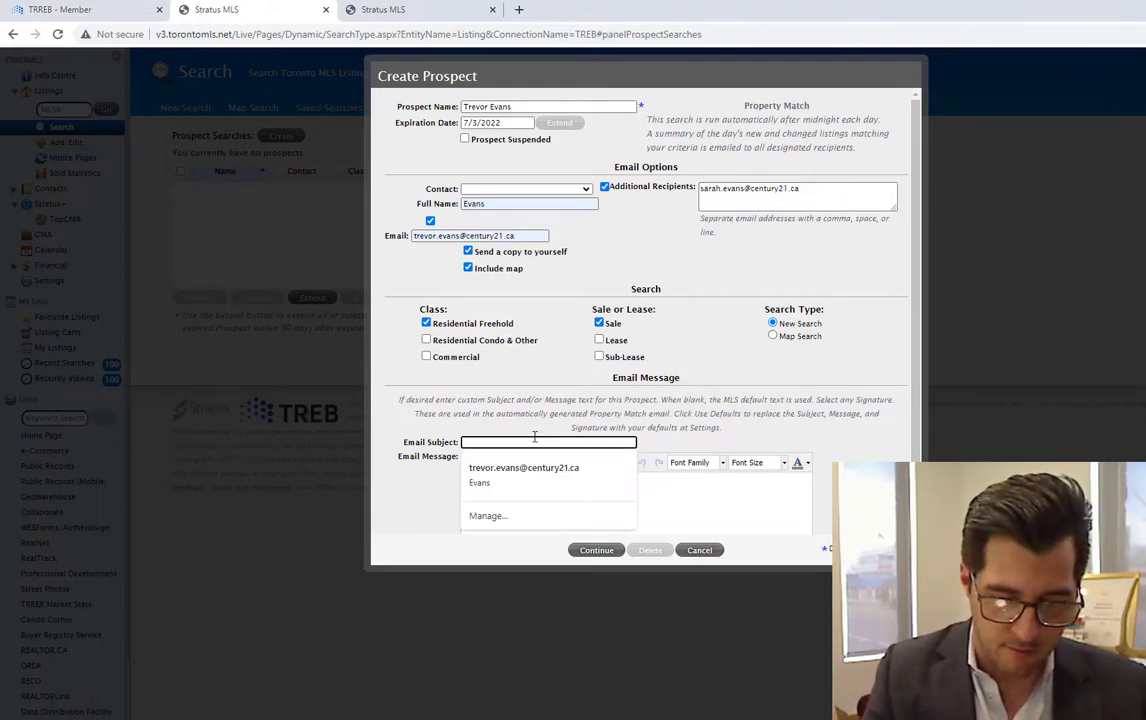
text(Freehold properties in Brampton)
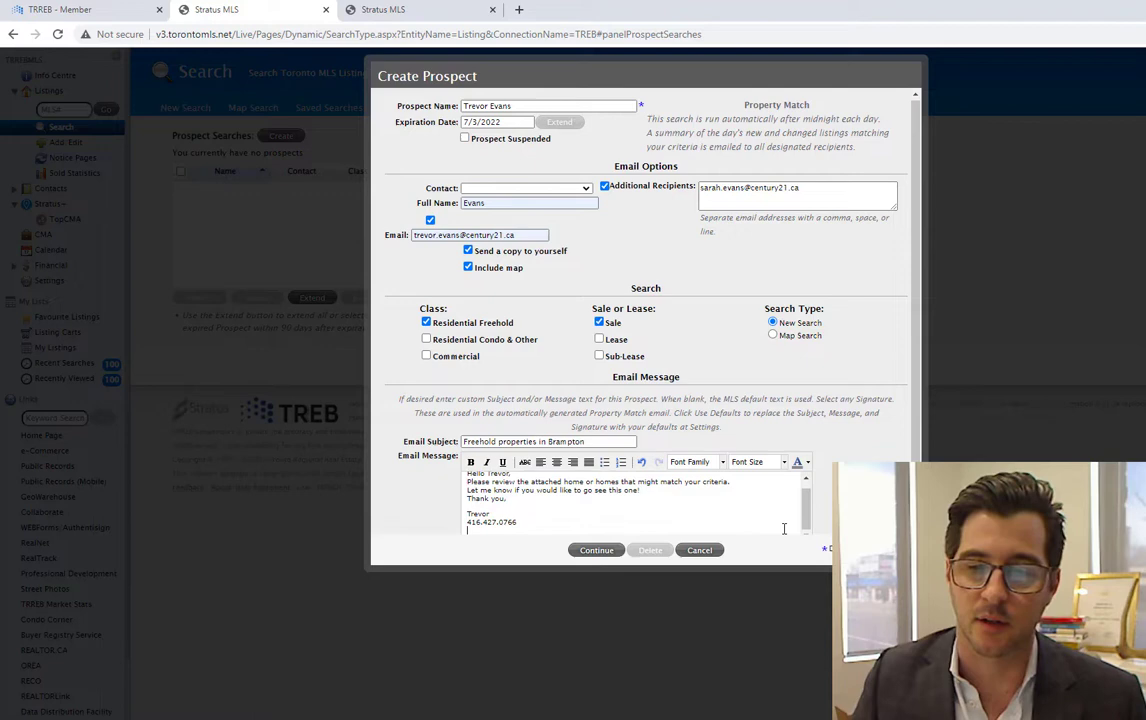
scroll(down, 3)
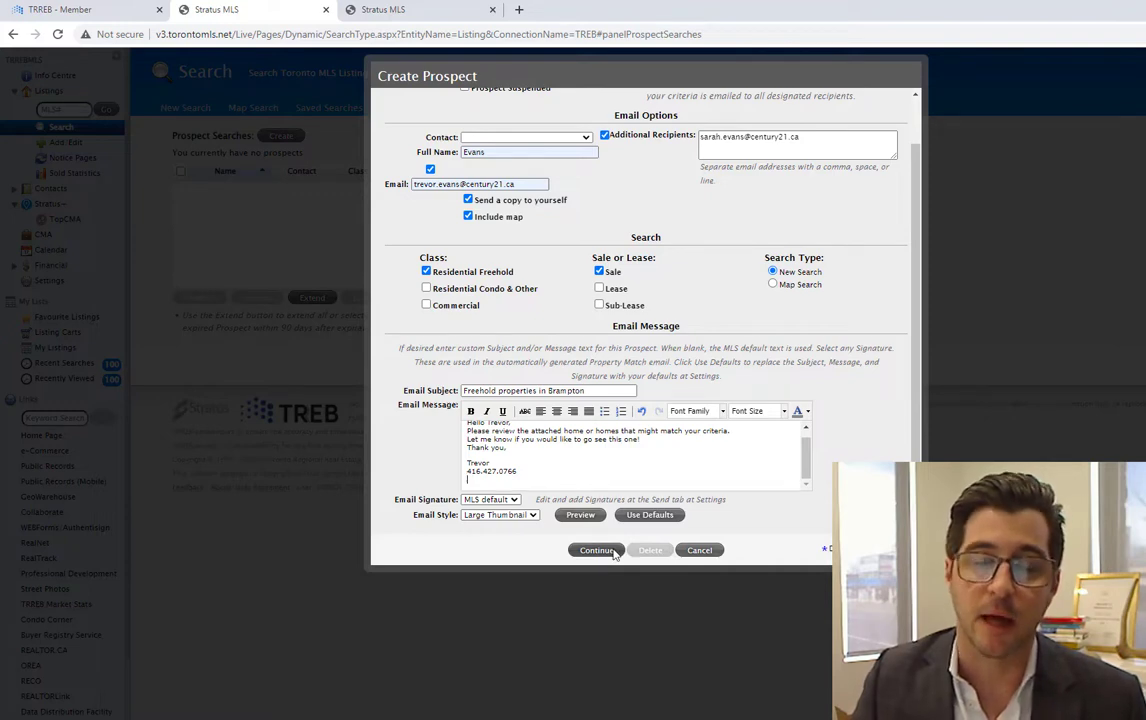
click(596, 550)
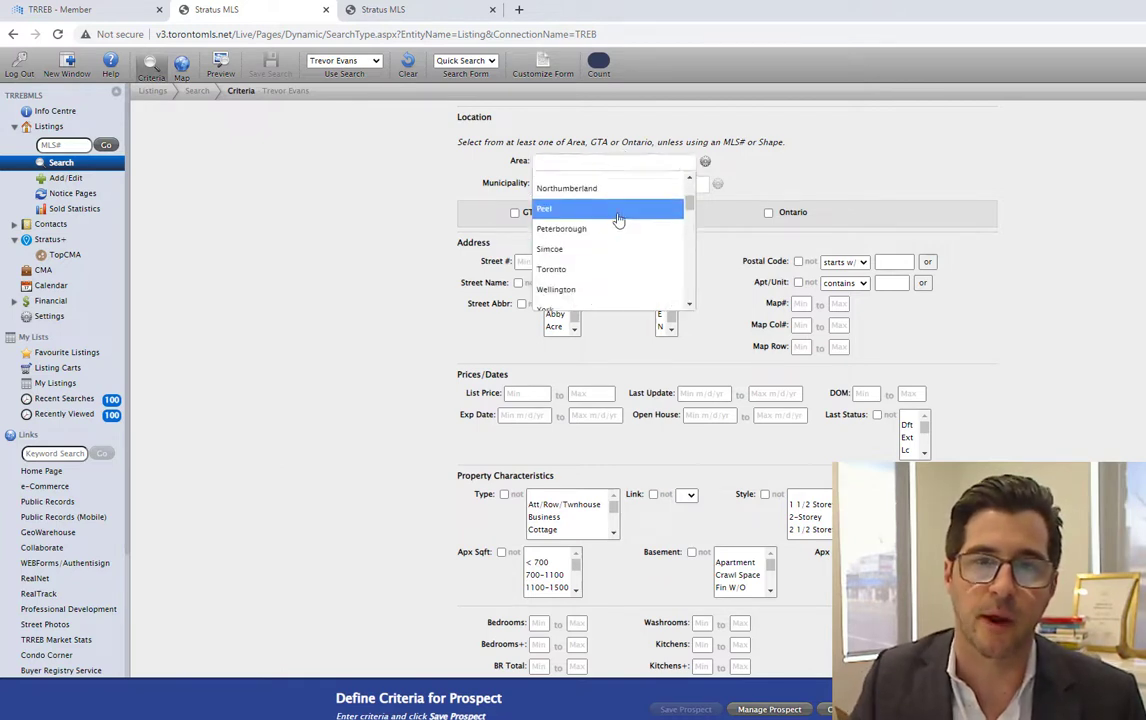
Set the criteria to Peel area, Brampton East community, detached, 3+ bedrooms
click(544, 208)
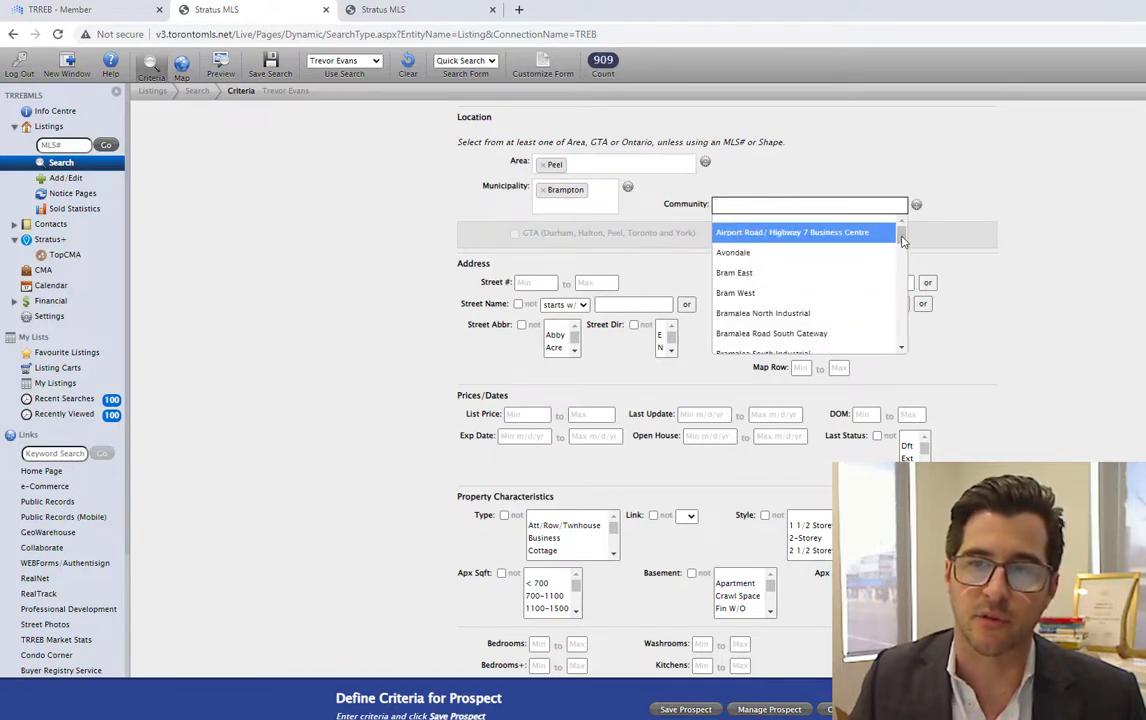
scroll(down, 3)
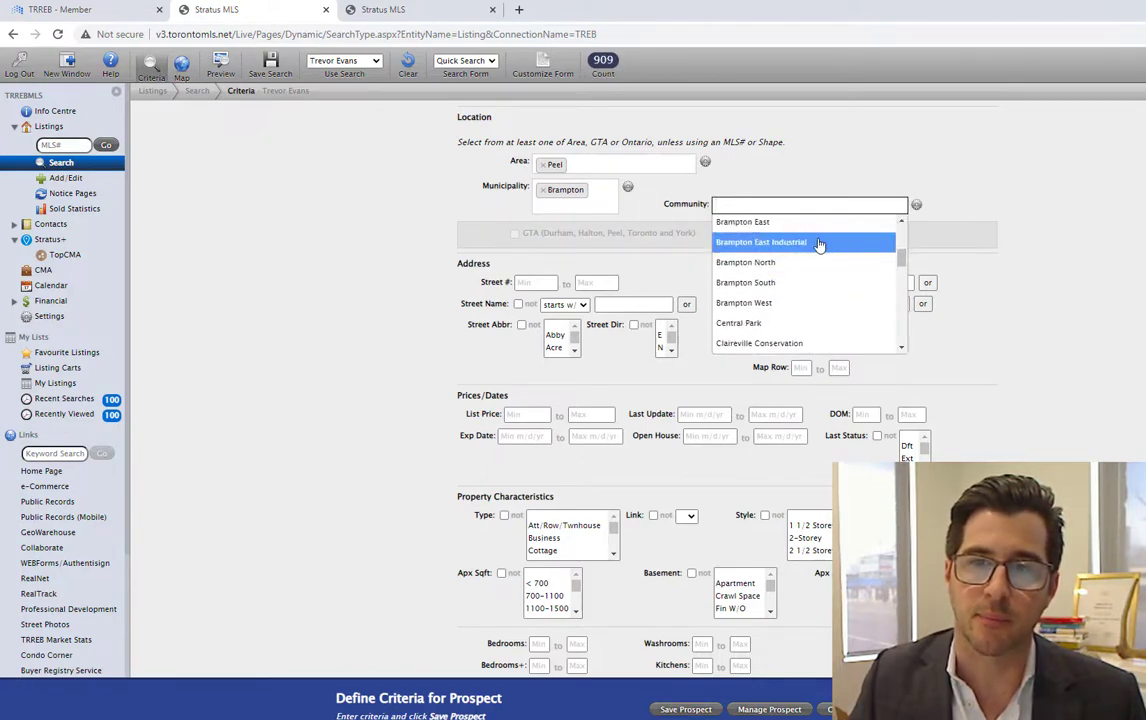
click(742, 221)
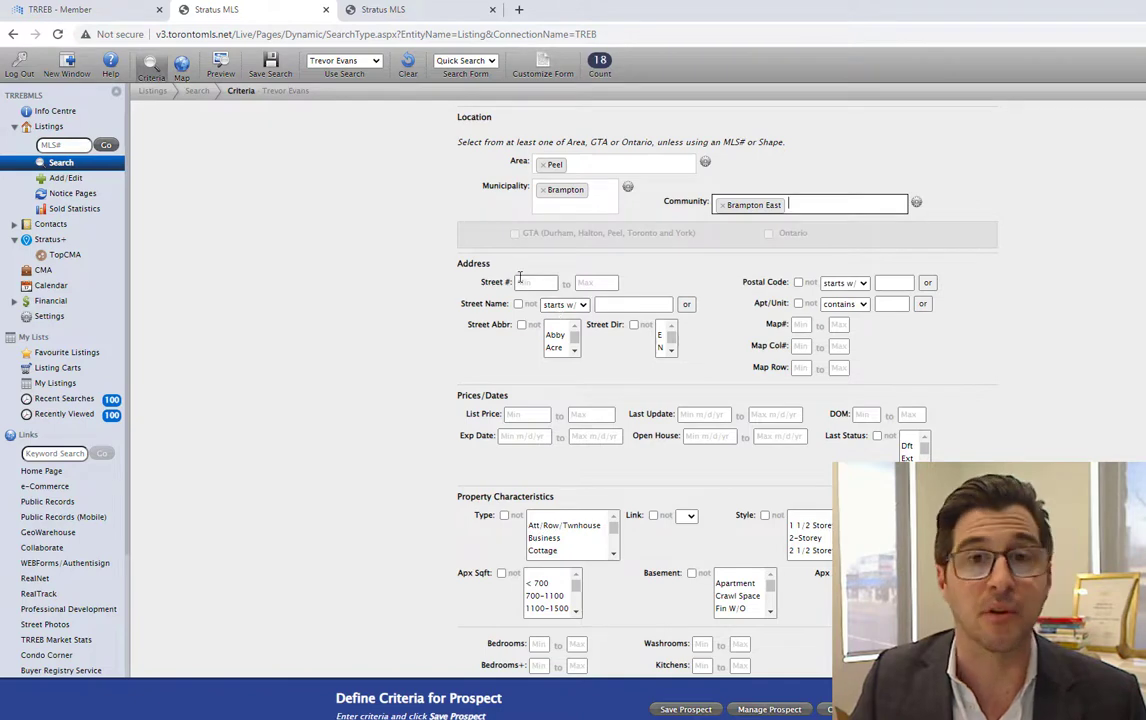
scroll(down, 3)
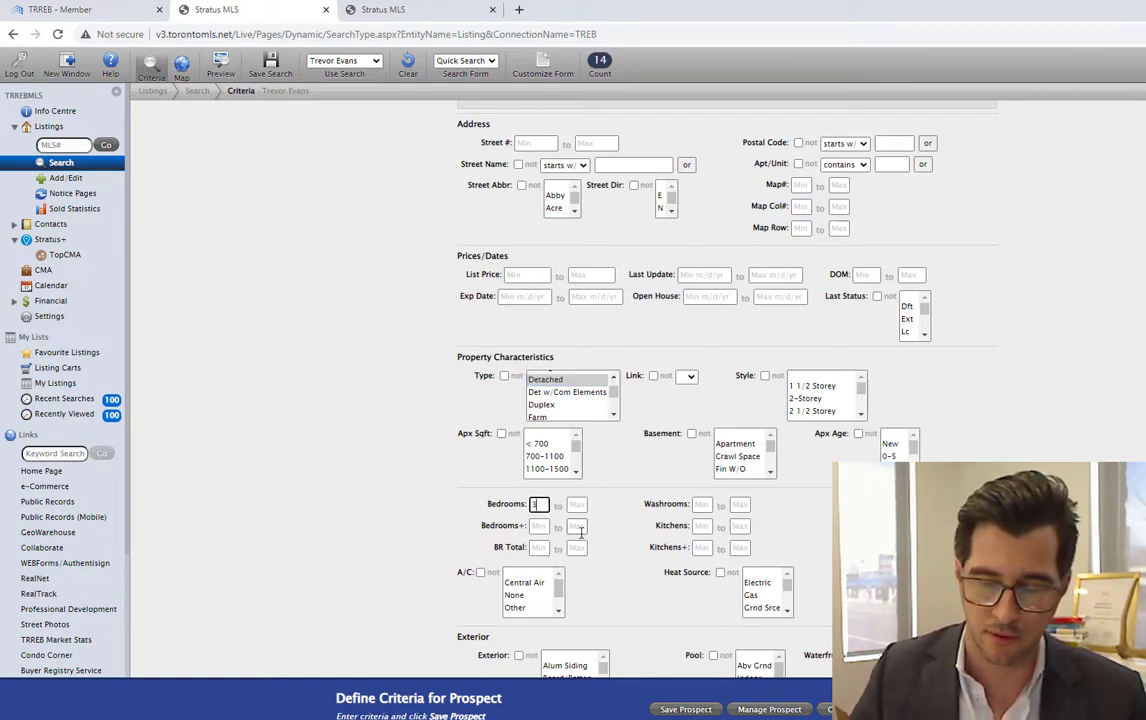
Set Washrooms min to 3 and submit, bringing up 8 matching listings
click(700, 504)
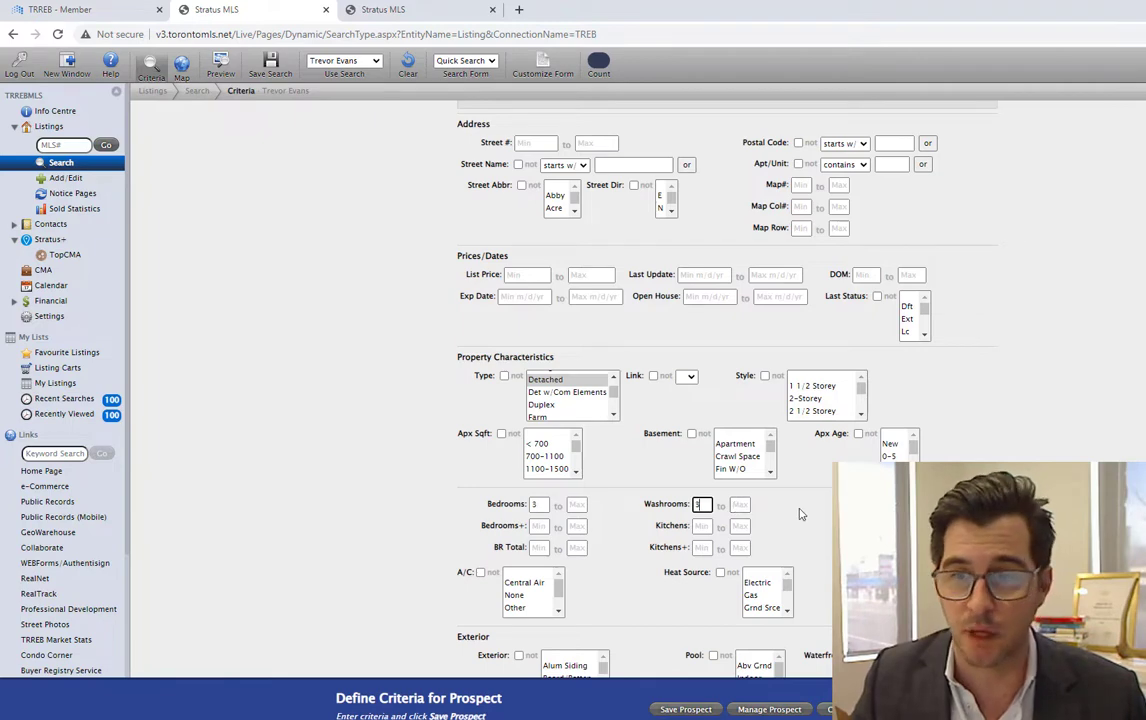
scroll(down, 3)
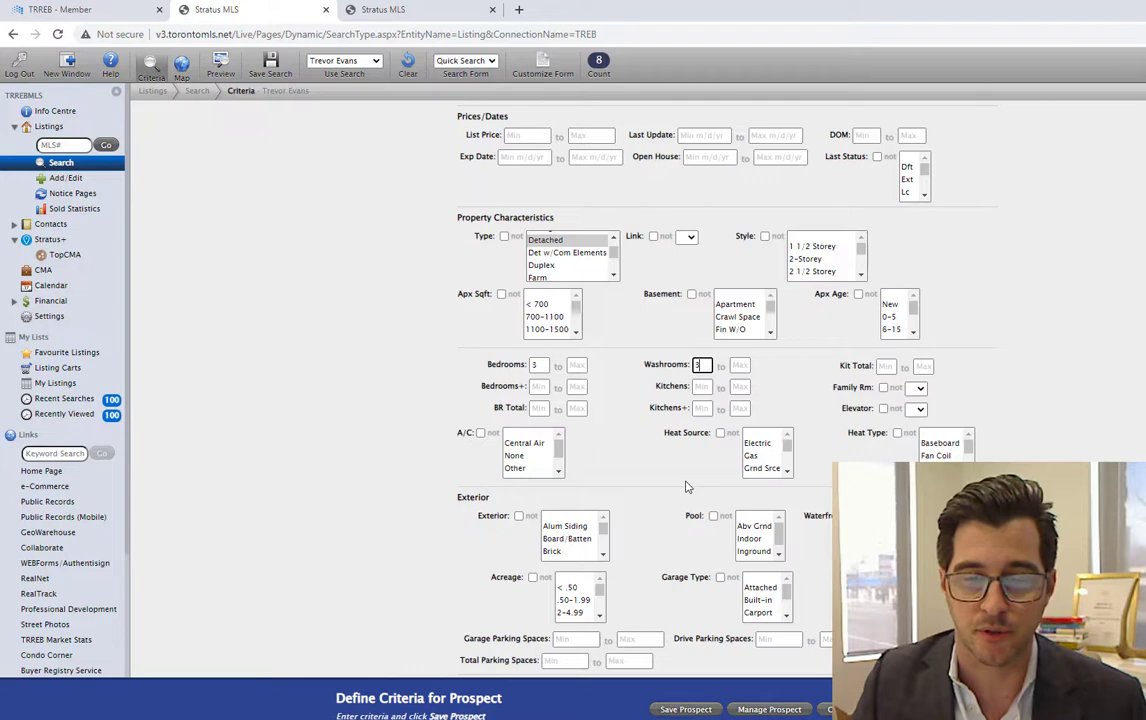
scroll(down, 3)
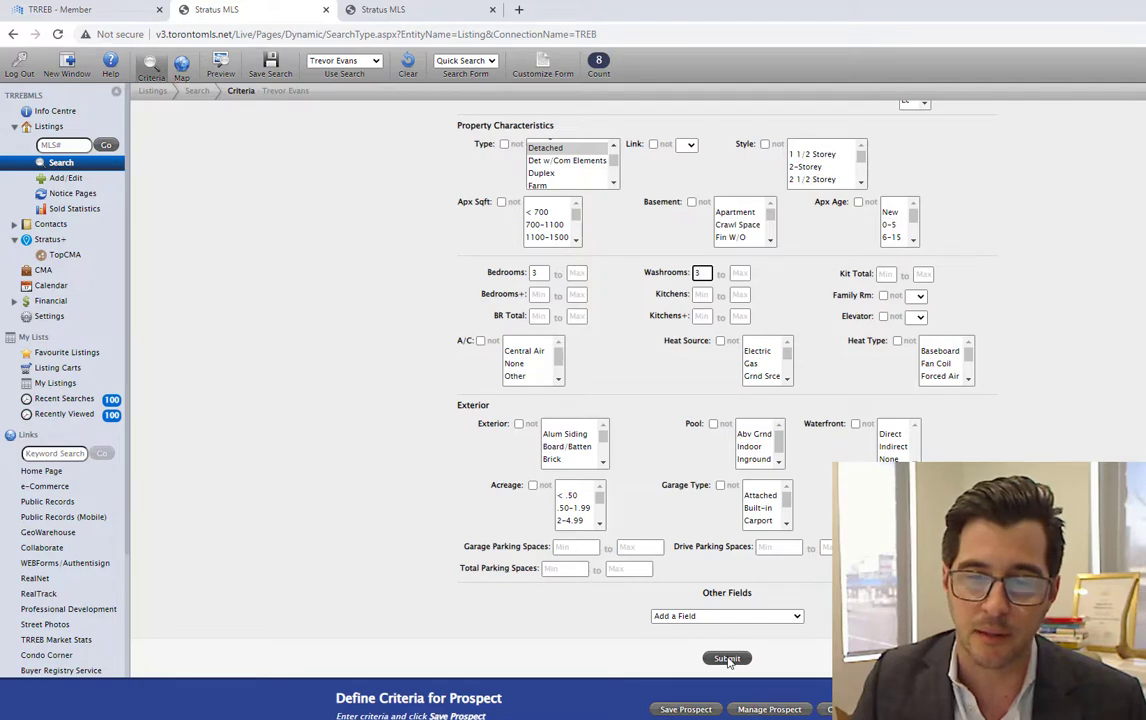
click(727, 658)
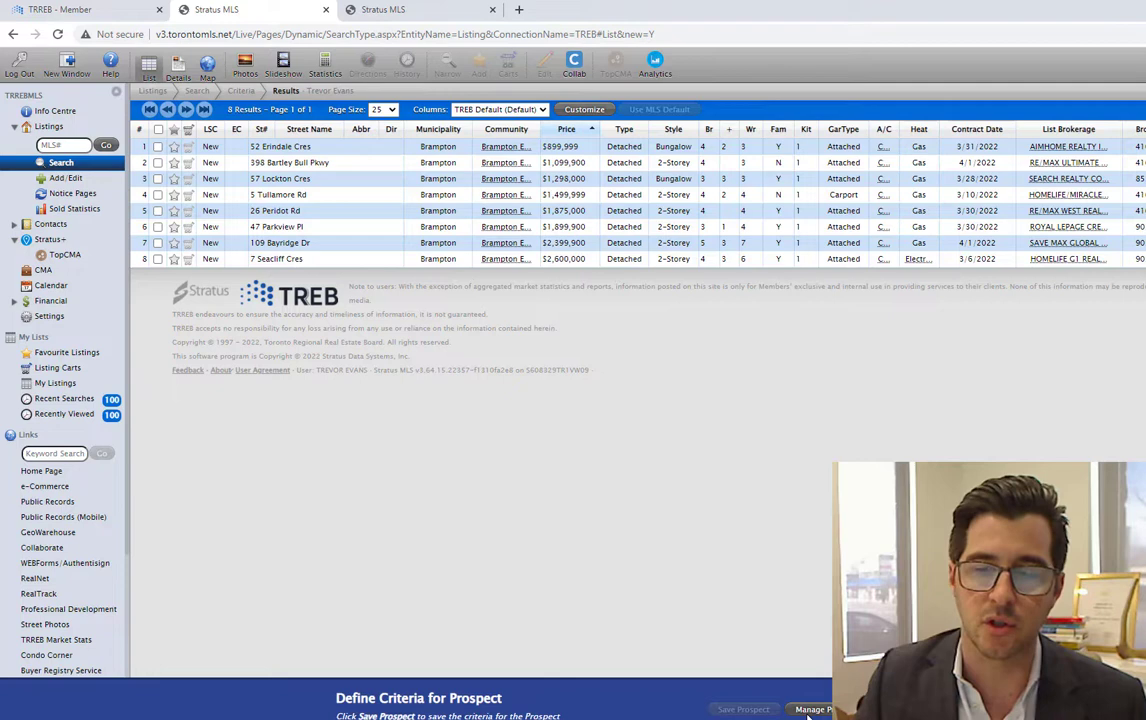
click(813, 709)
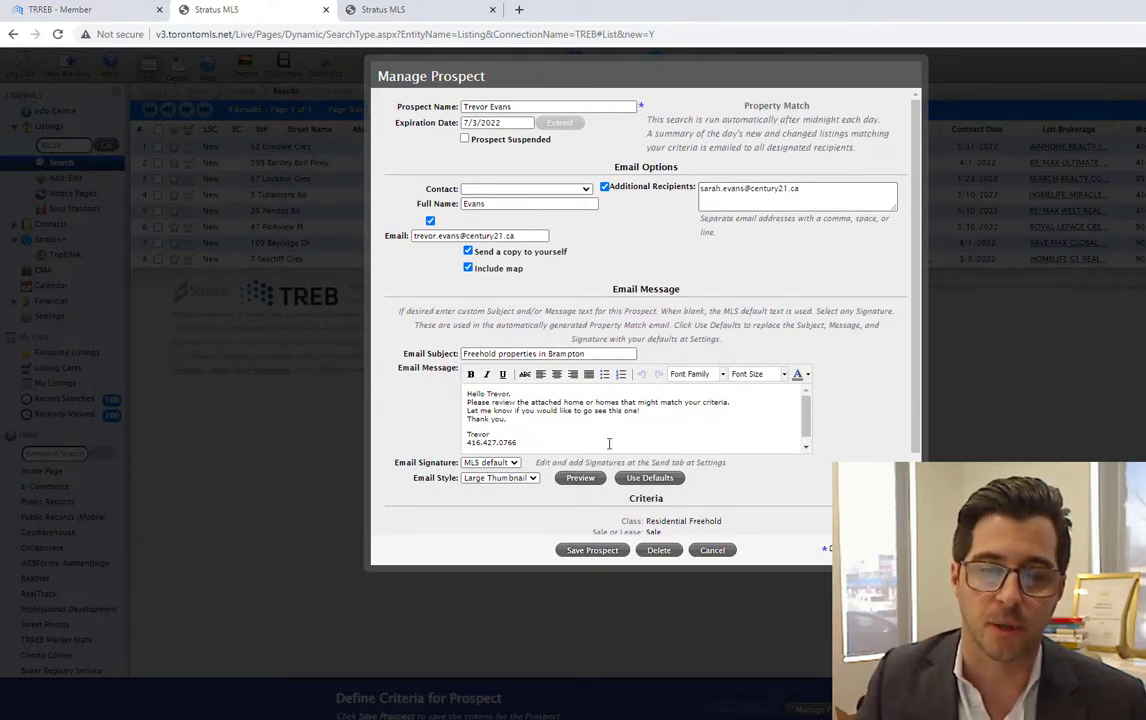
click(712, 549)
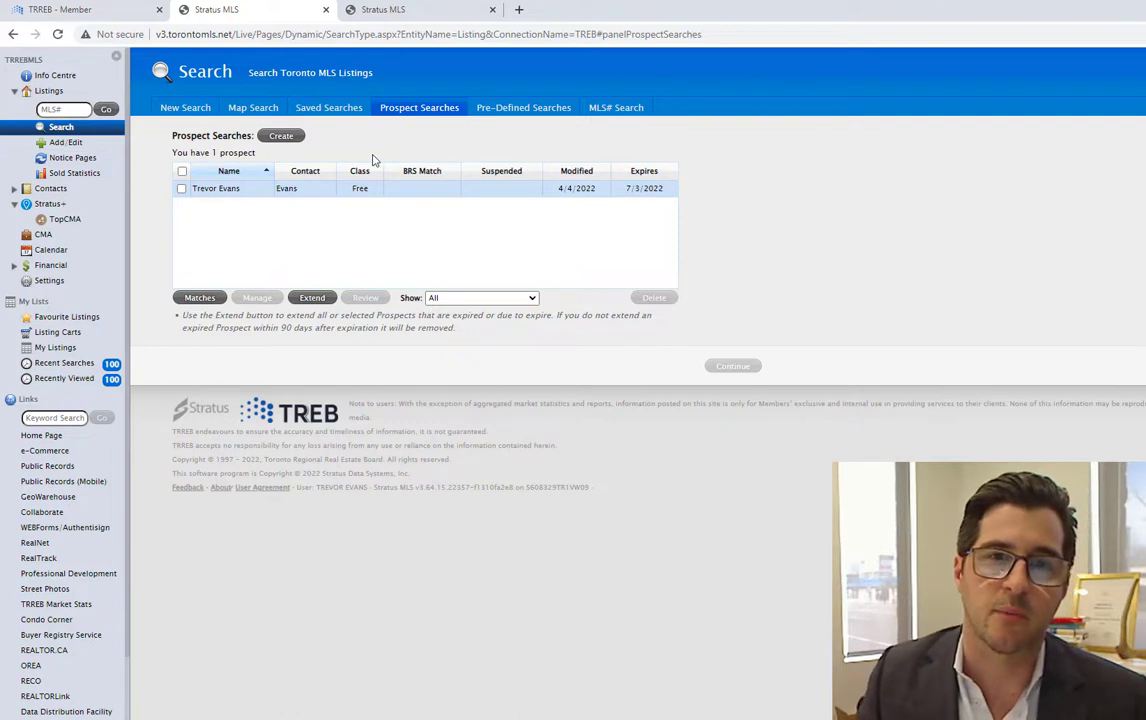
mouse_move(631, 199)
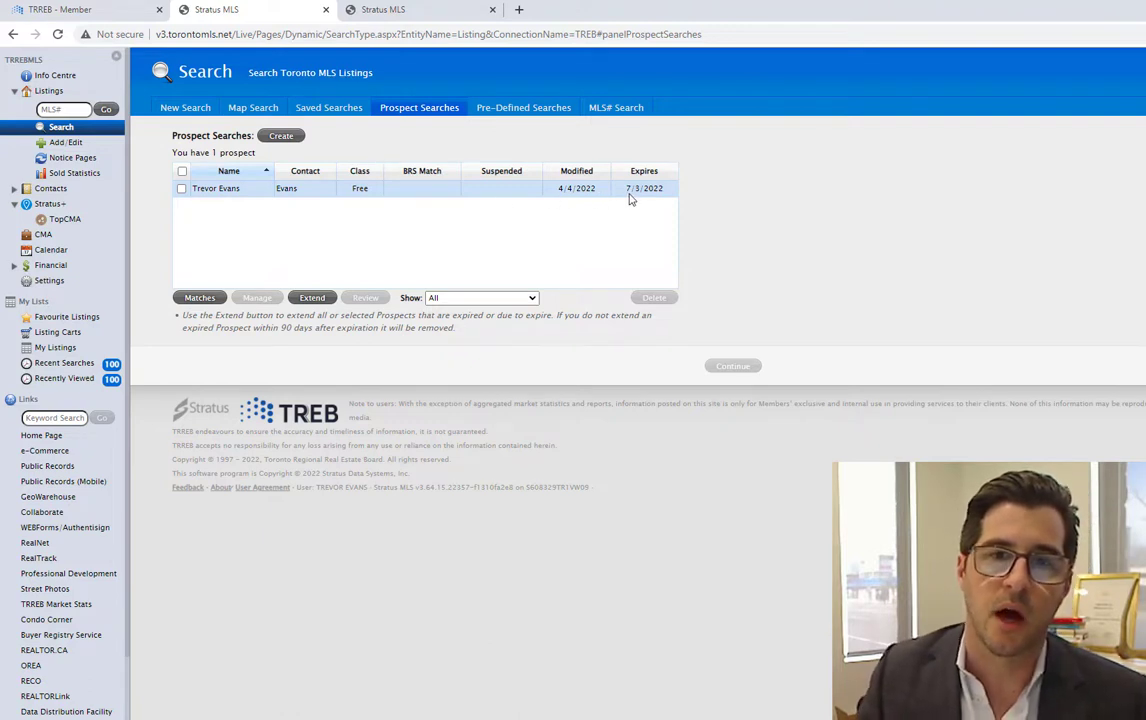
mouse_move(669, 195)
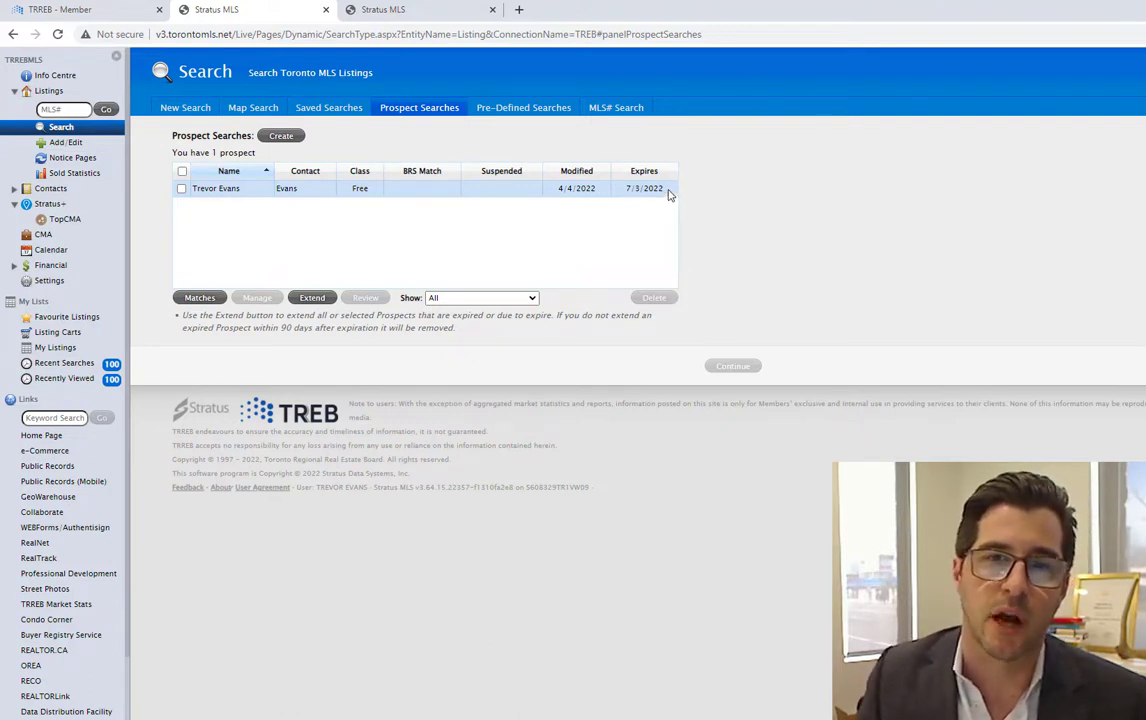
mouse_move(205, 220)
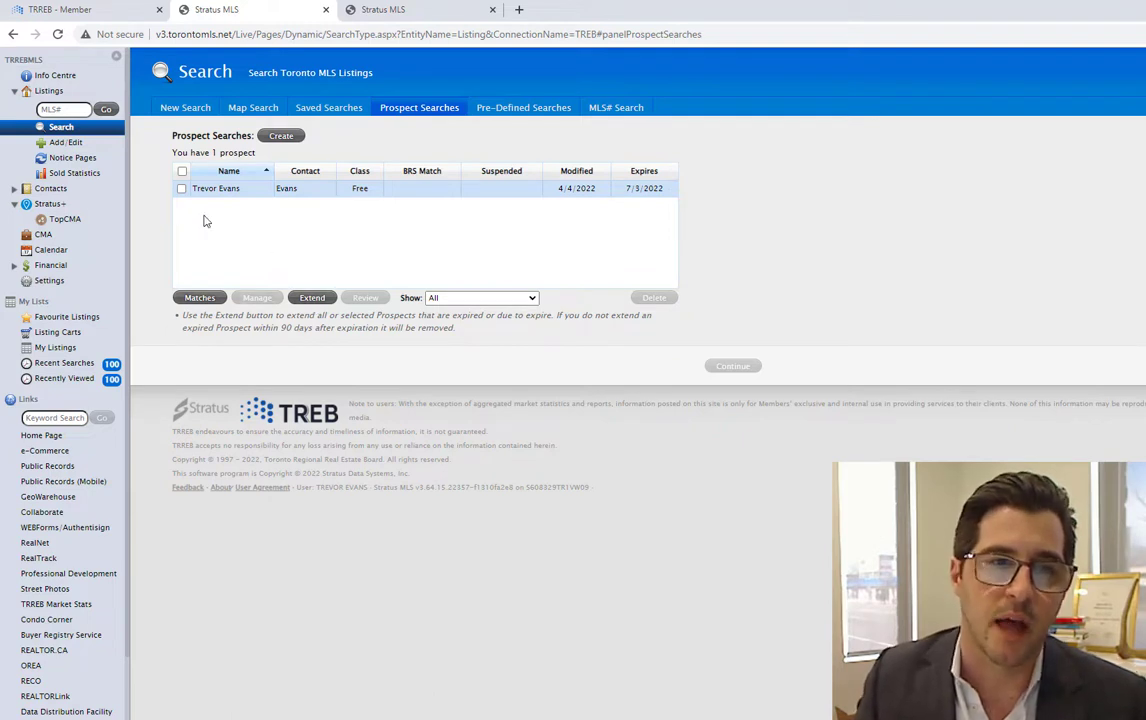
click(182, 188)
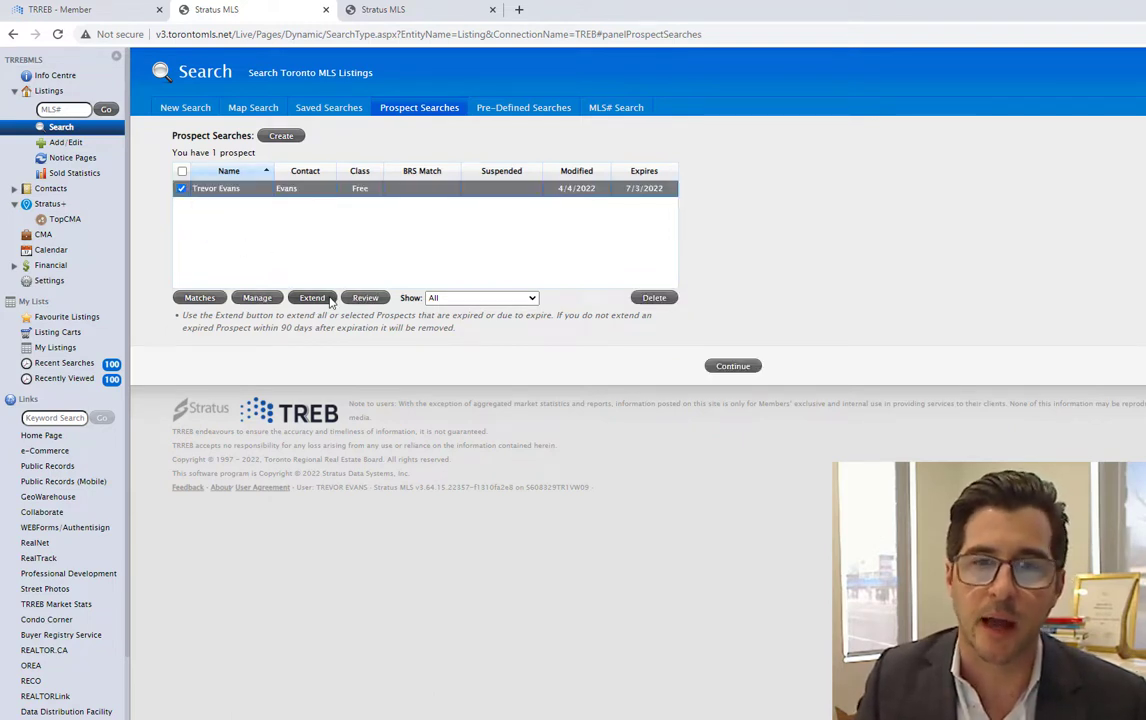